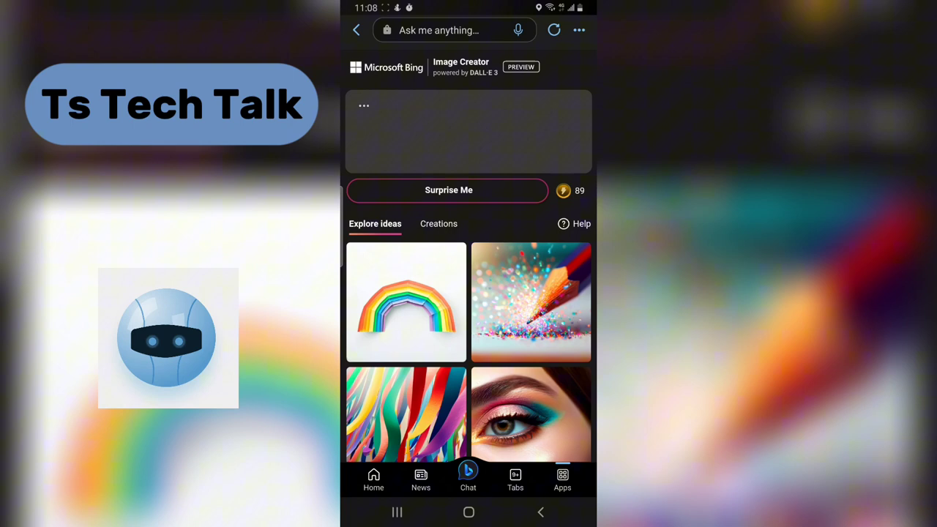
Enter the prompt "steaming cup of coffee, pop art".
type("steaming cup of coffee, pop art")
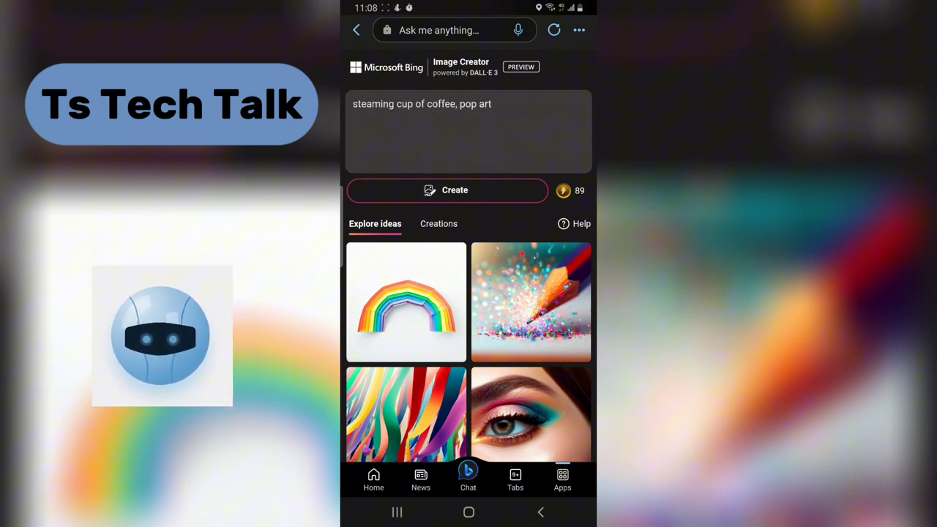
Create images from the coffee pop-art prompt and open the generated result.
left_click(448, 190)
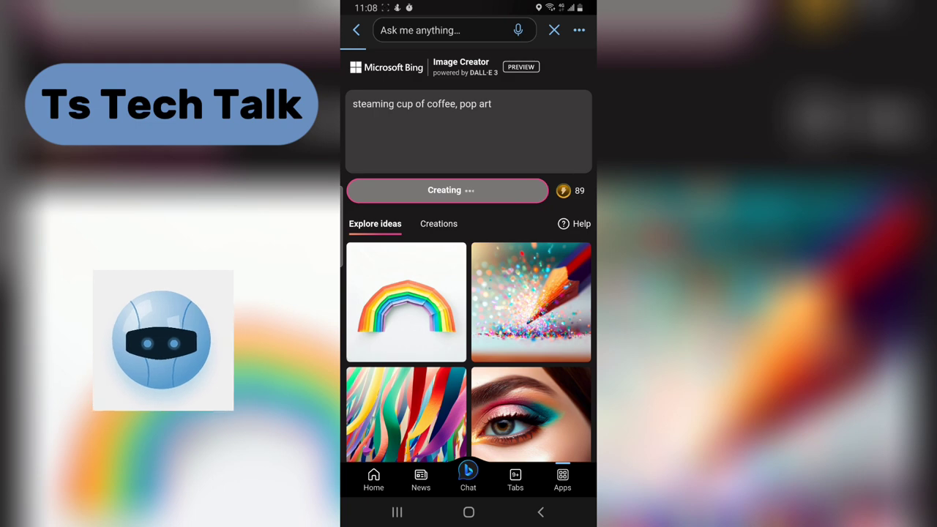
left_click(437, 223)
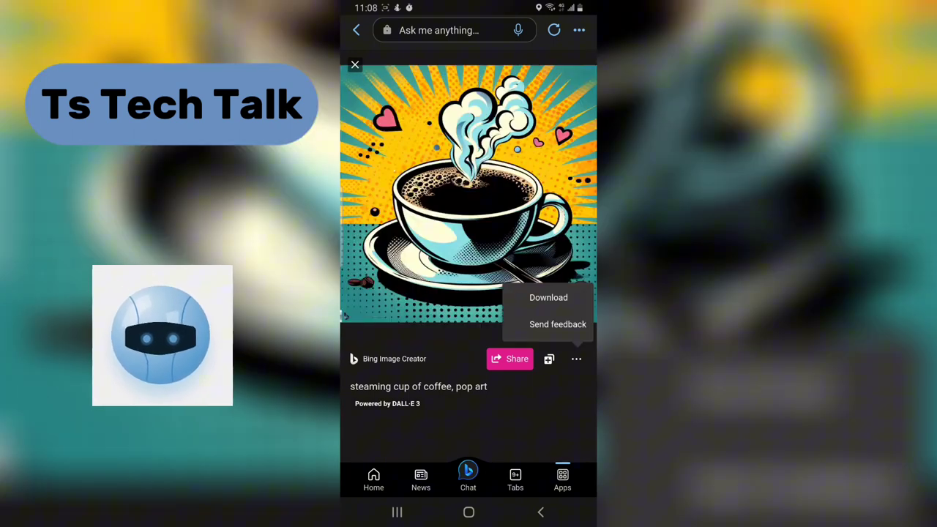
Download the pop-art coffee cup image as a JPEG.
left_click(548, 297)
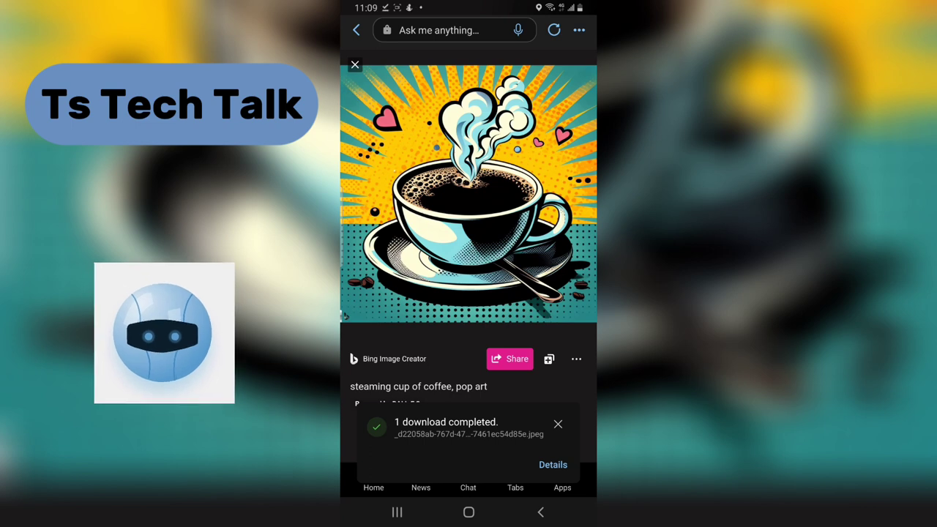